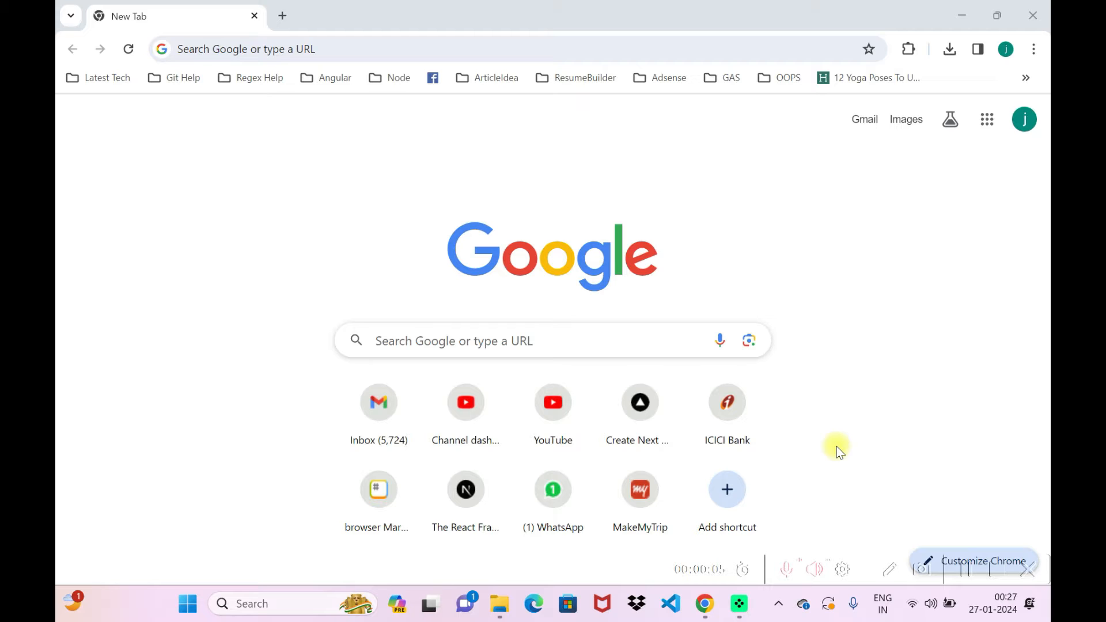
pyautogui.moveTo(308, 254)
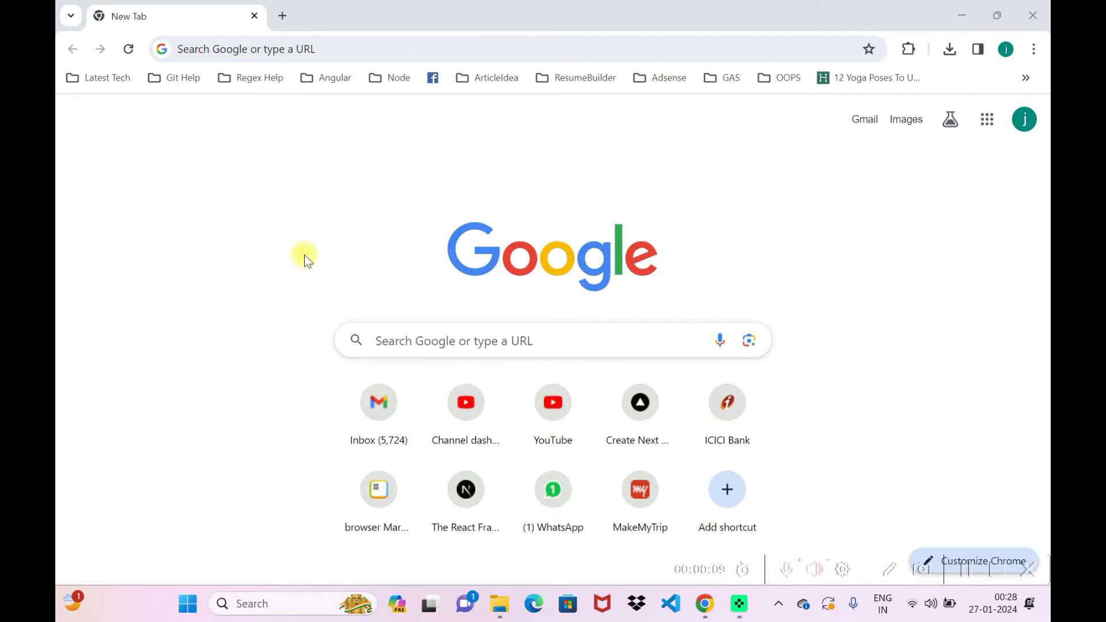
pyautogui.moveTo(529, 273)
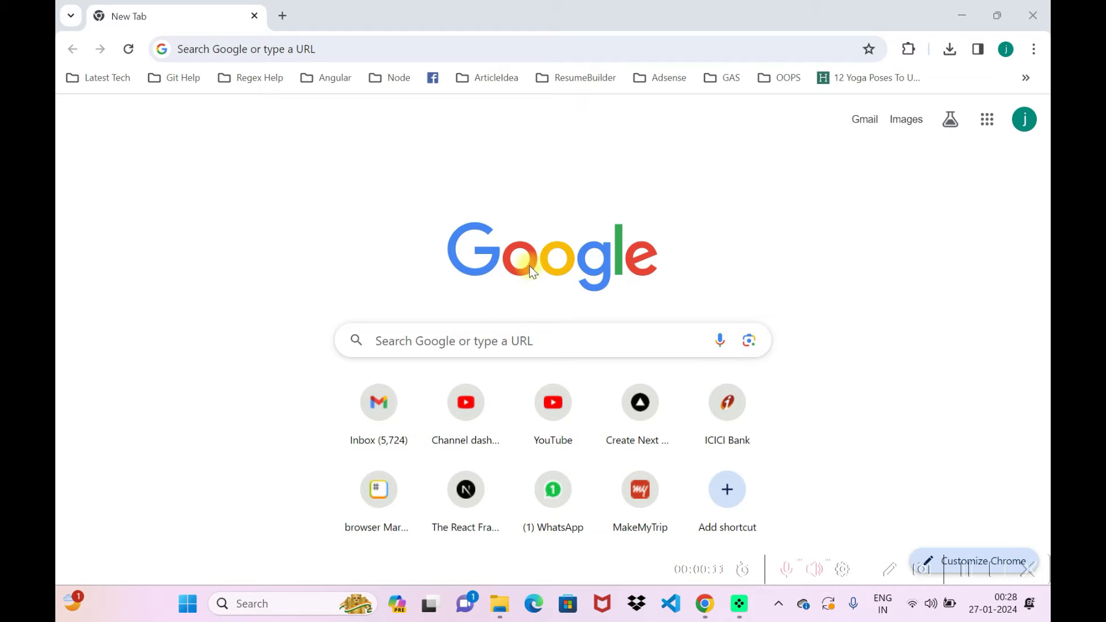
pyautogui.moveTo(839, 162)
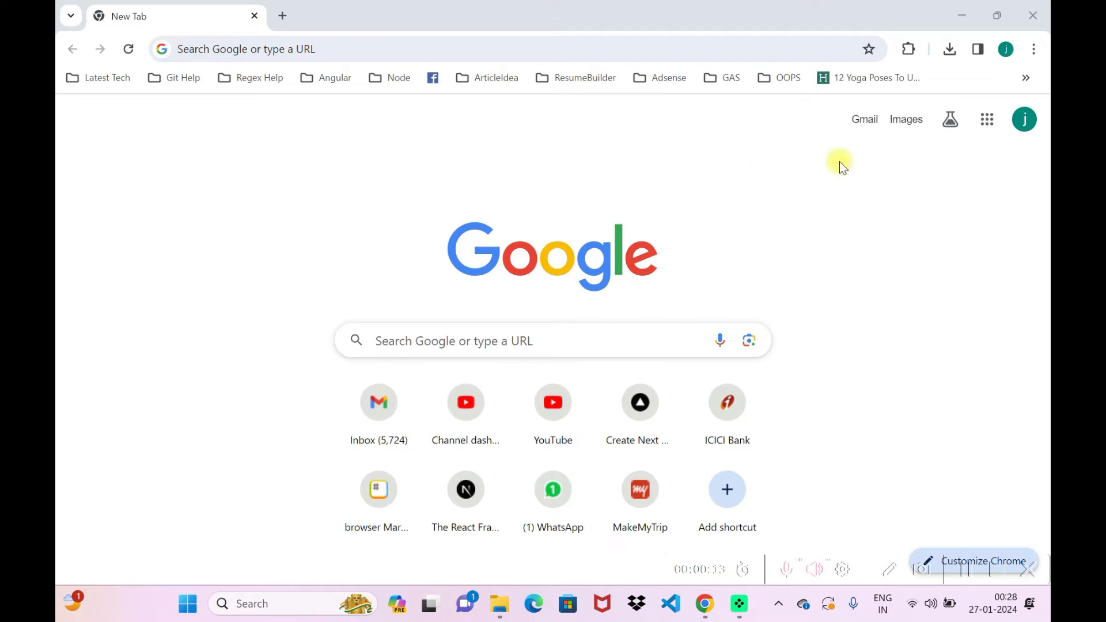
pyautogui.moveTo(1034, 48)
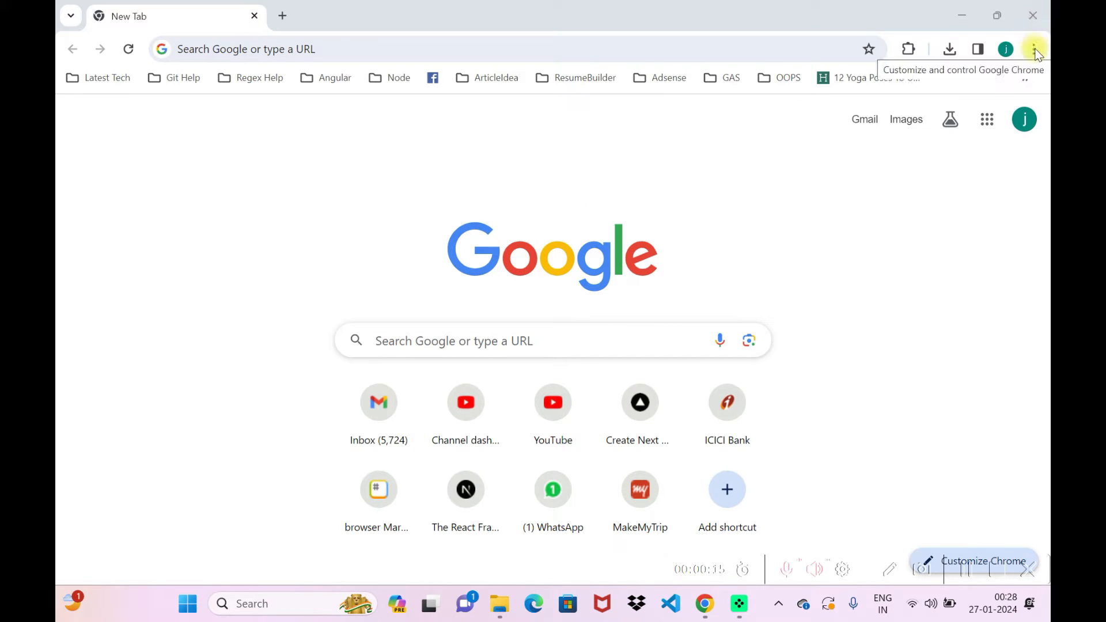
# Step: Open Chrome's three-dot Customize and control menu from the new tab page
pyautogui.click(1034, 49)
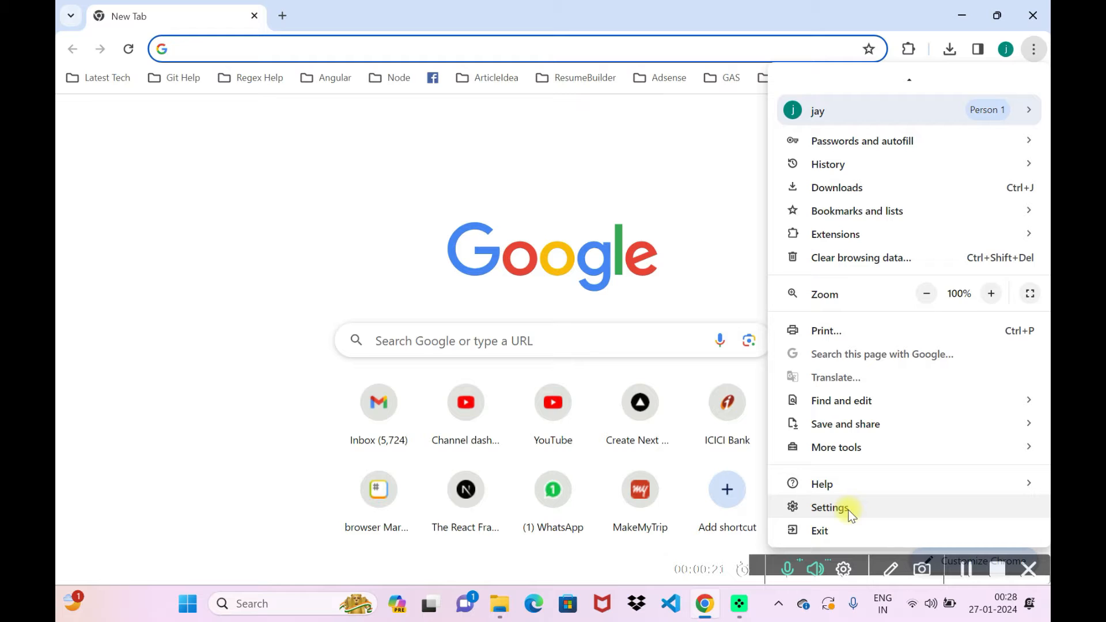
# Step: Go through Settings, Privacy and security, and Site settings to reach On-device site data
pyautogui.click(829, 507)
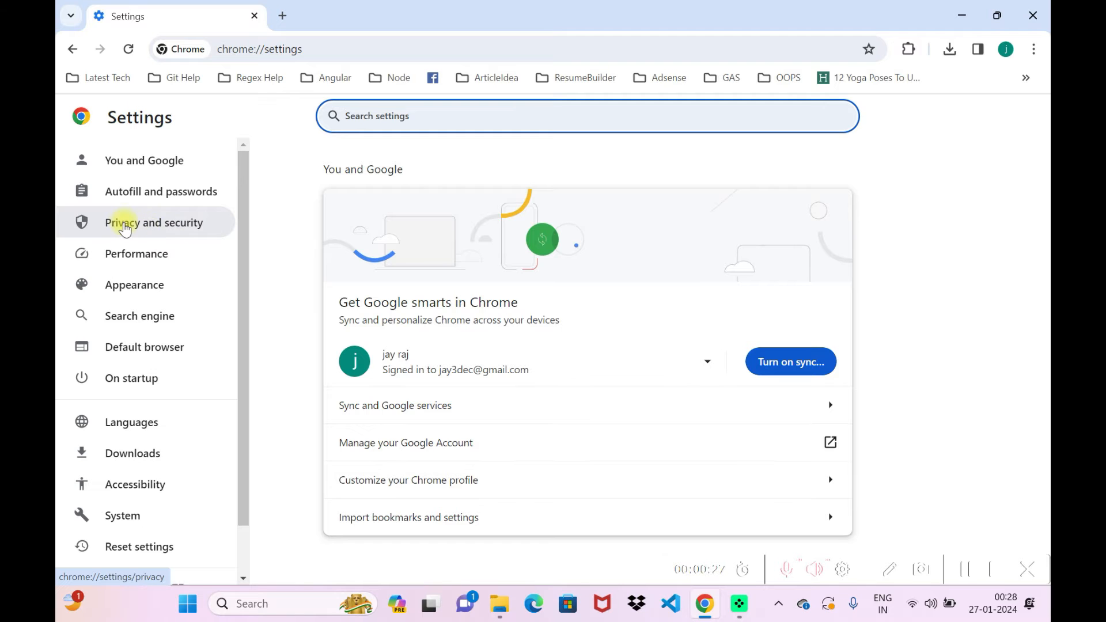
pyautogui.click(154, 222)
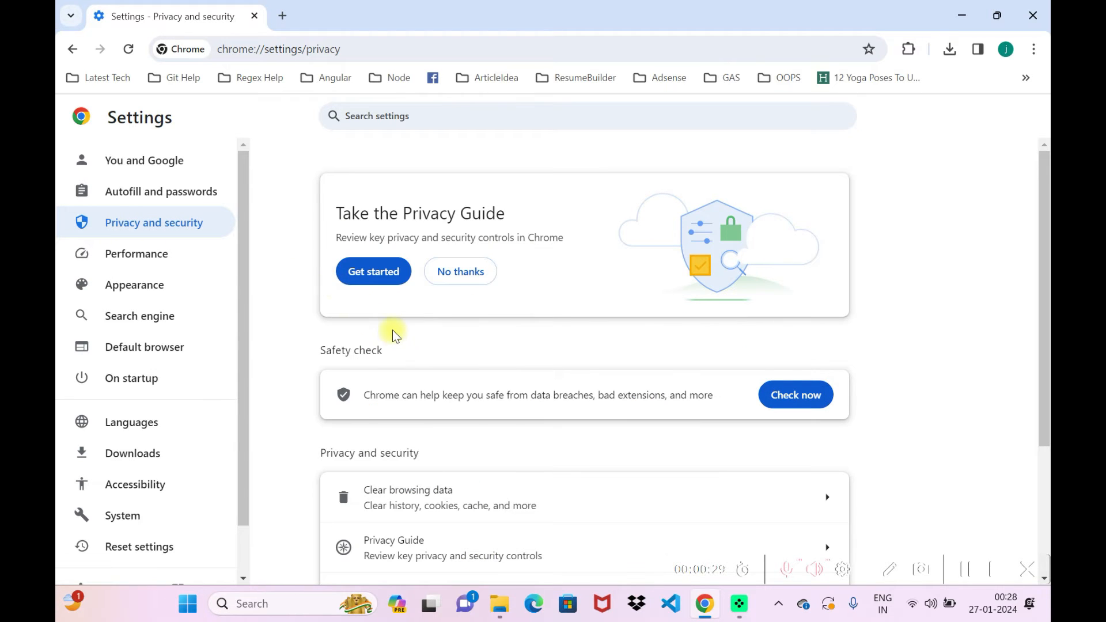
pyautogui.scroll(-3)
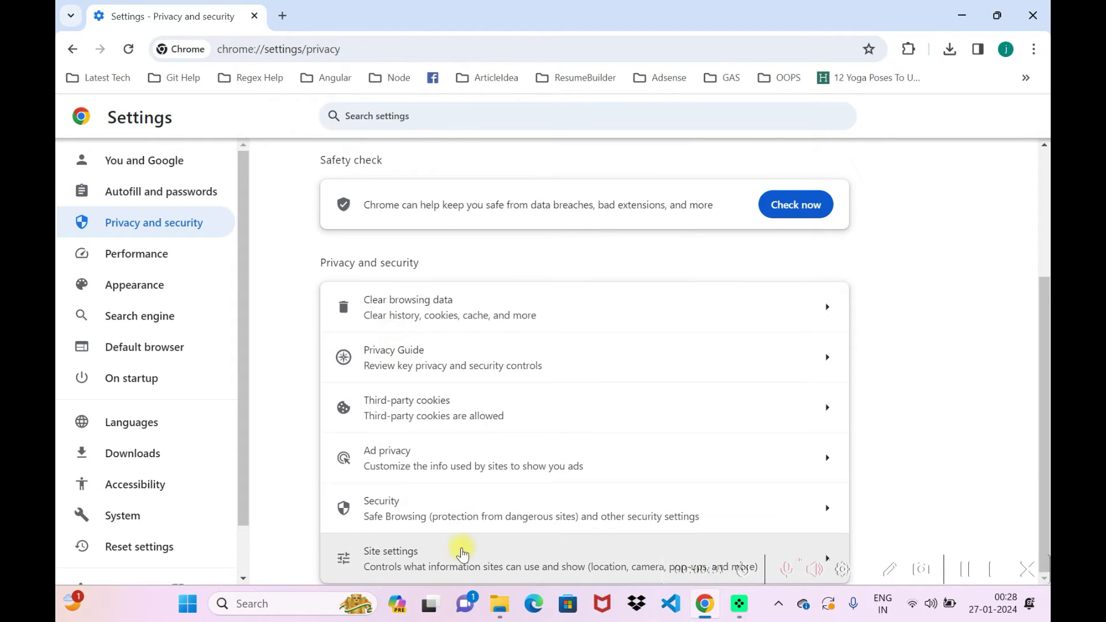
pyautogui.click(390, 550)
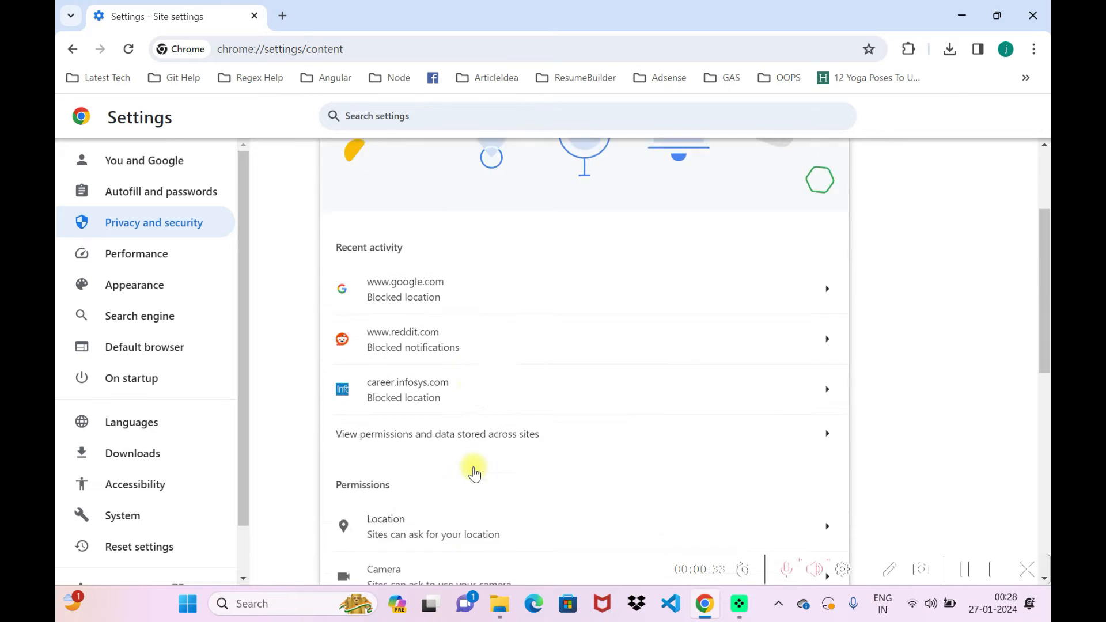
pyautogui.scroll(-3)
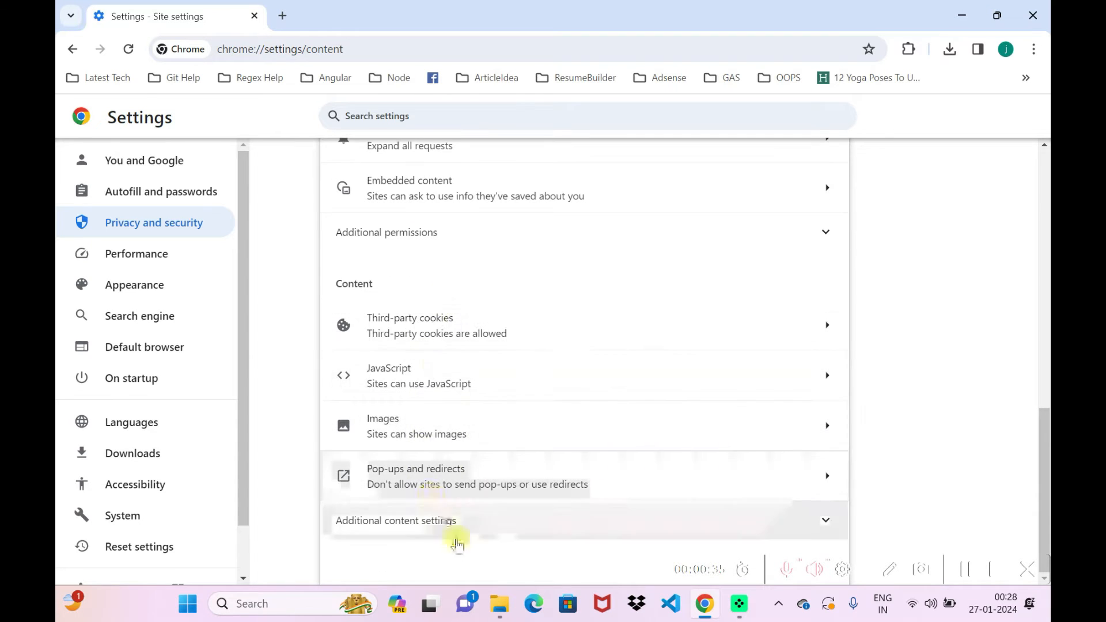
pyautogui.moveTo(433, 530)
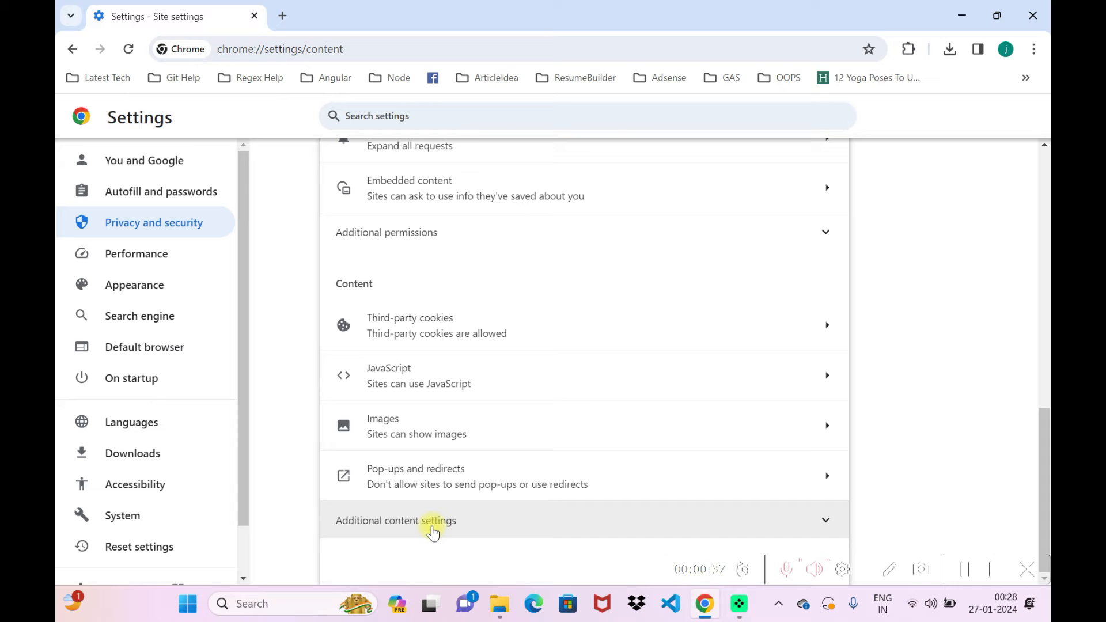
pyautogui.scroll(-3)
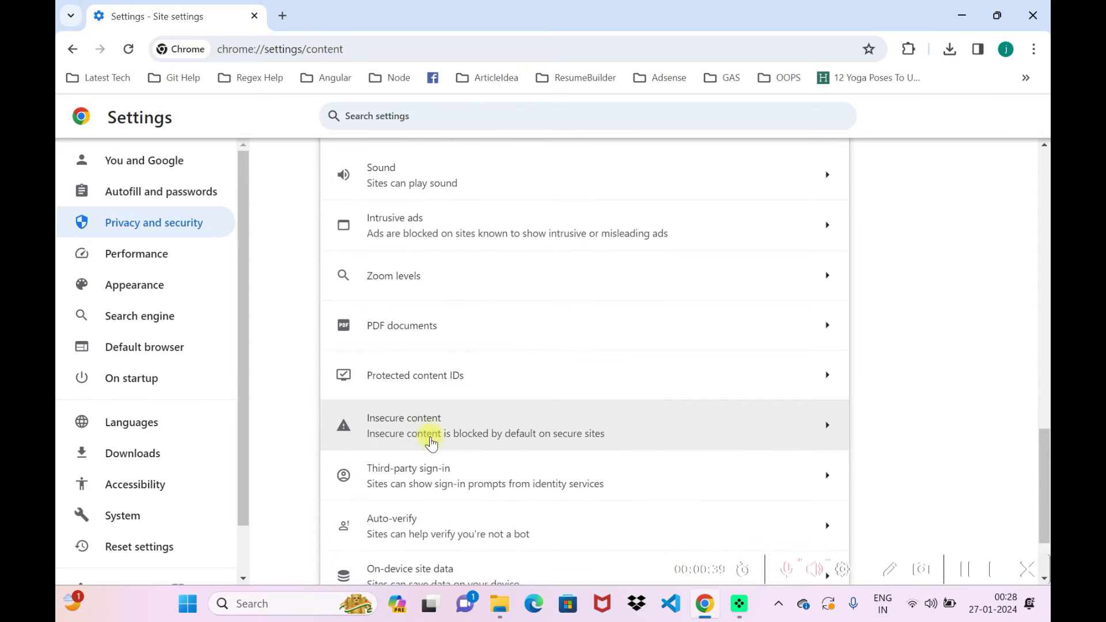
pyautogui.scroll(-3)
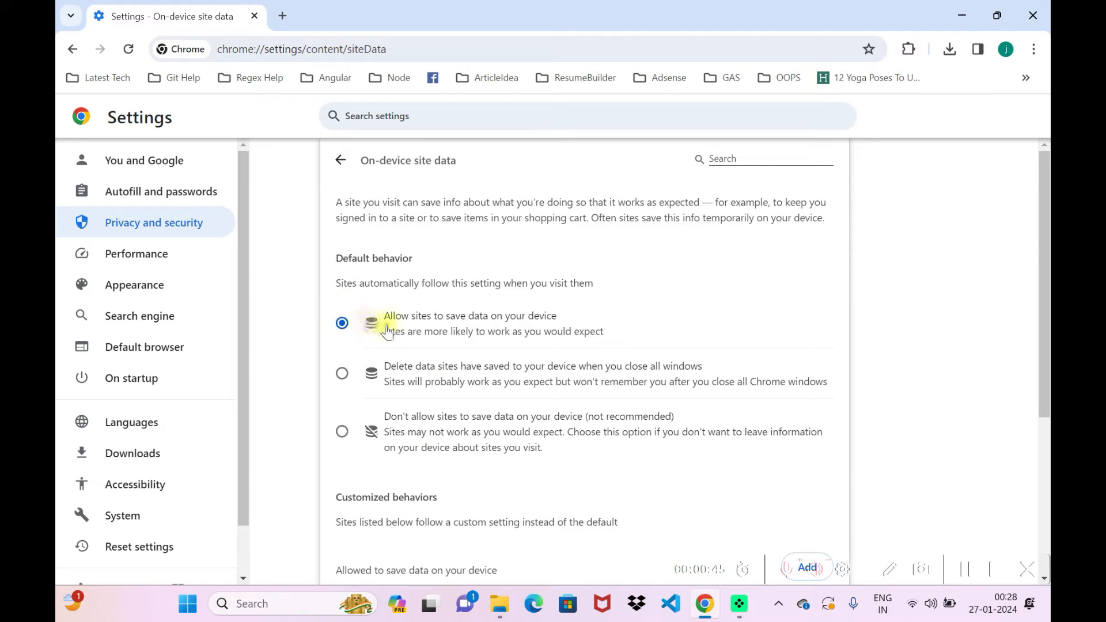
pyautogui.moveTo(569, 304)
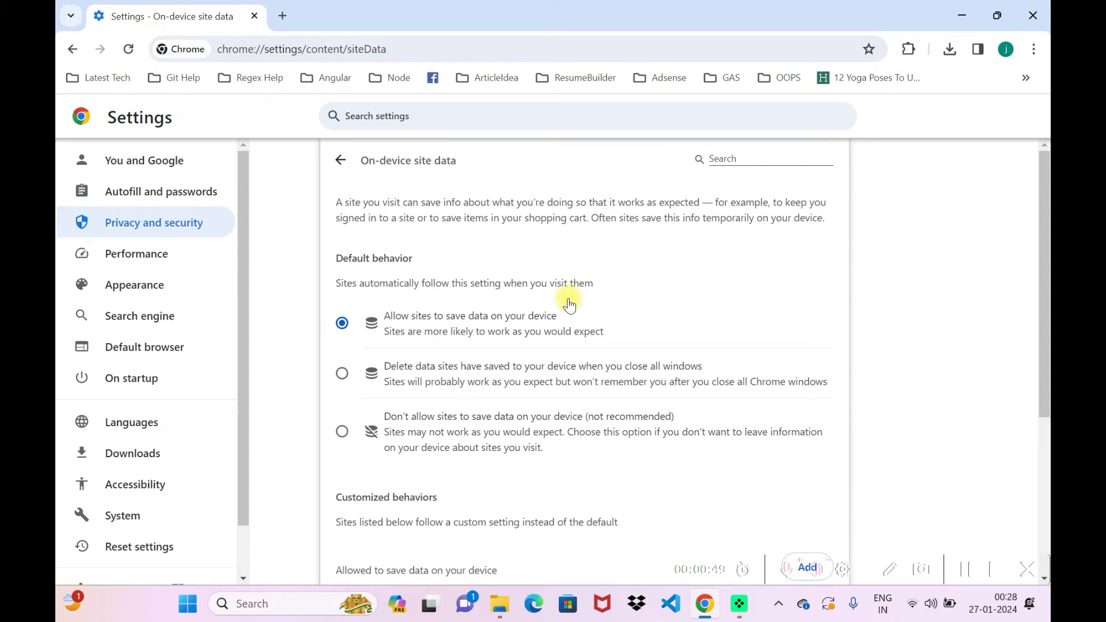
pyautogui.moveTo(589, 421)
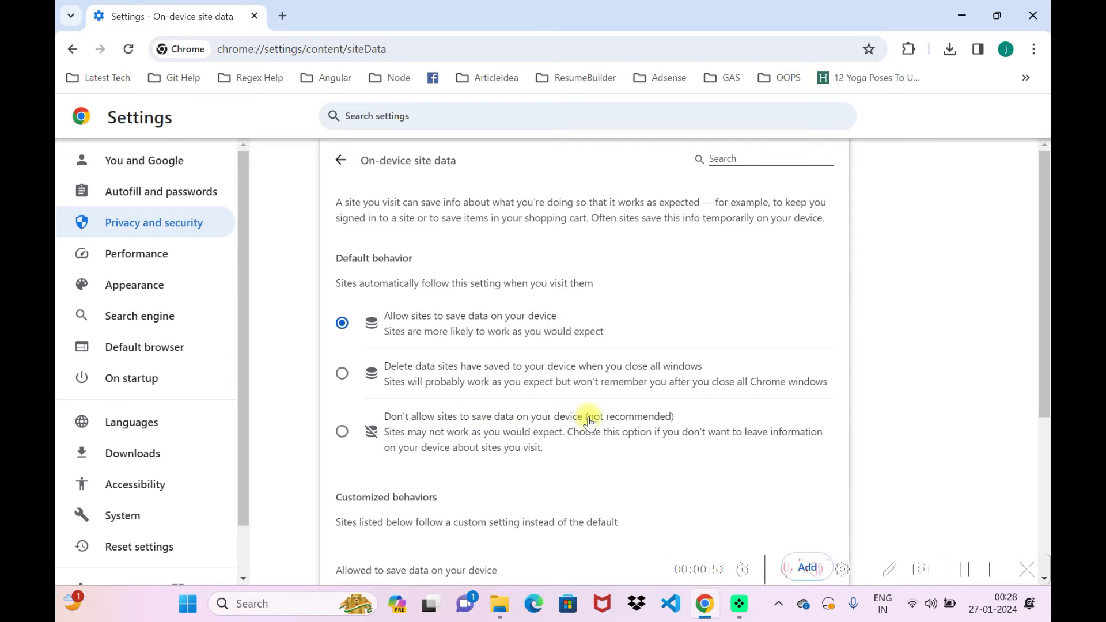
# Step: Set on-device site data to Don't allow sites to save data and confirm Turn off
pyautogui.click(342, 431)
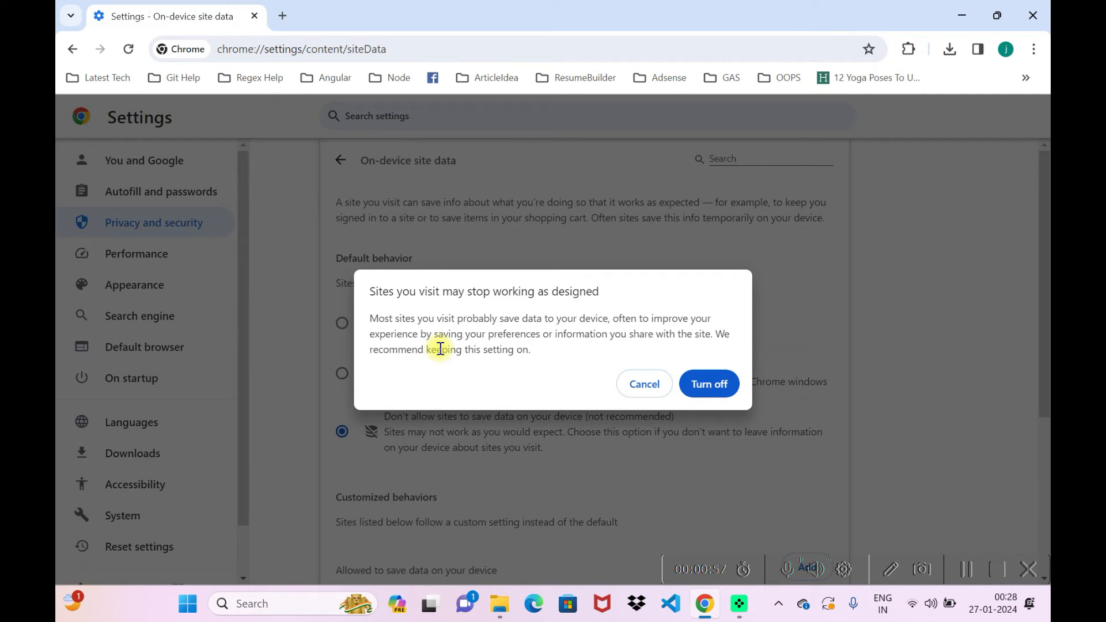
pyautogui.moveTo(381, 334)
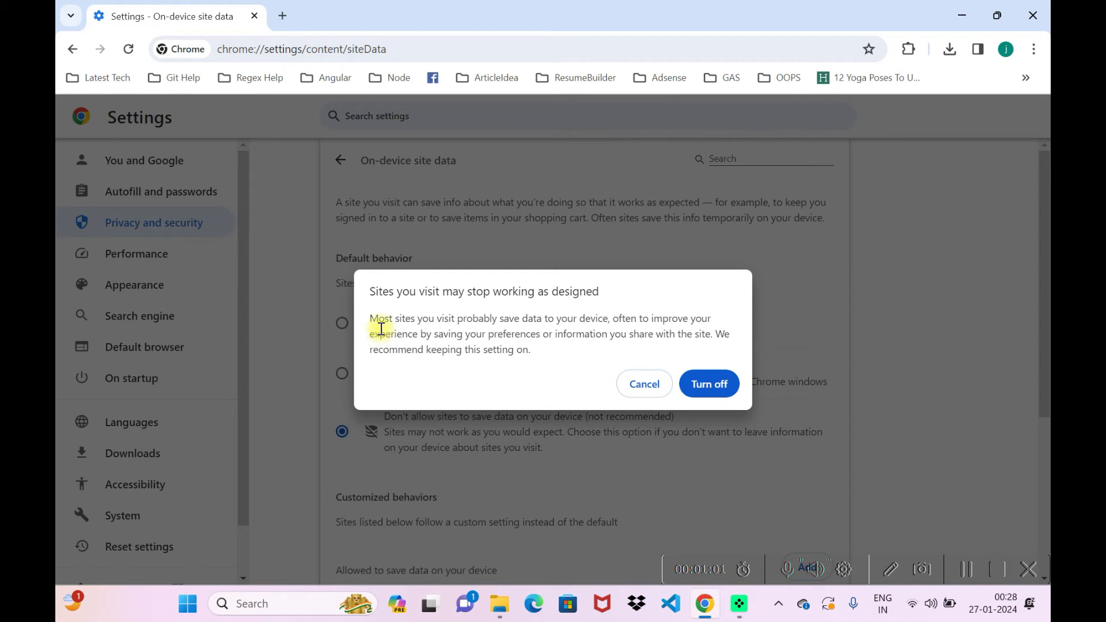
pyautogui.moveTo(565, 367)
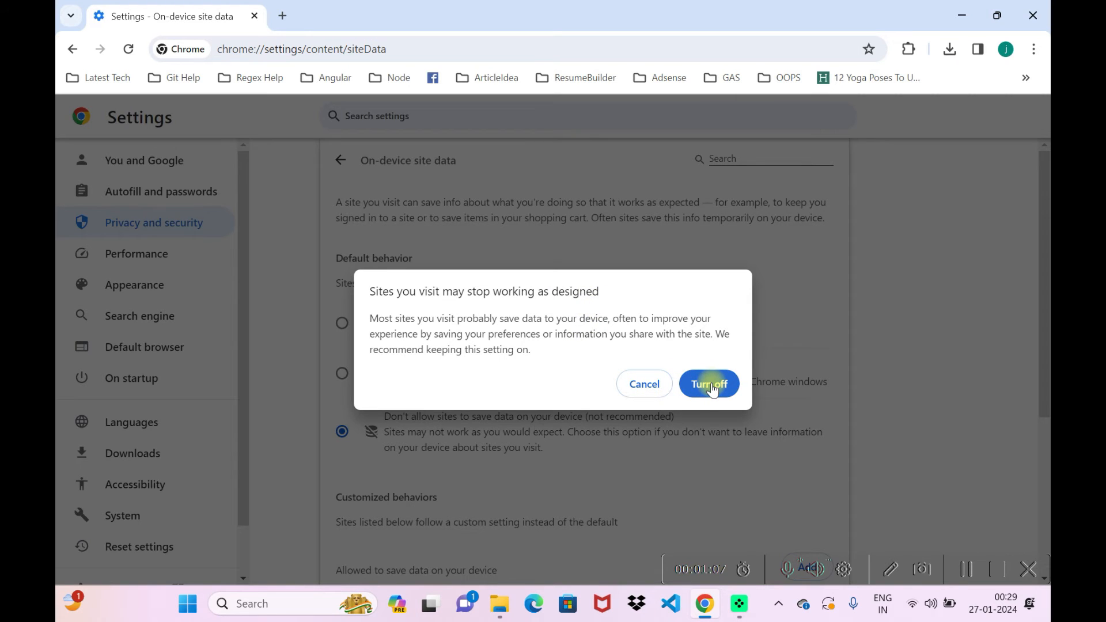
pyautogui.click(707, 384)
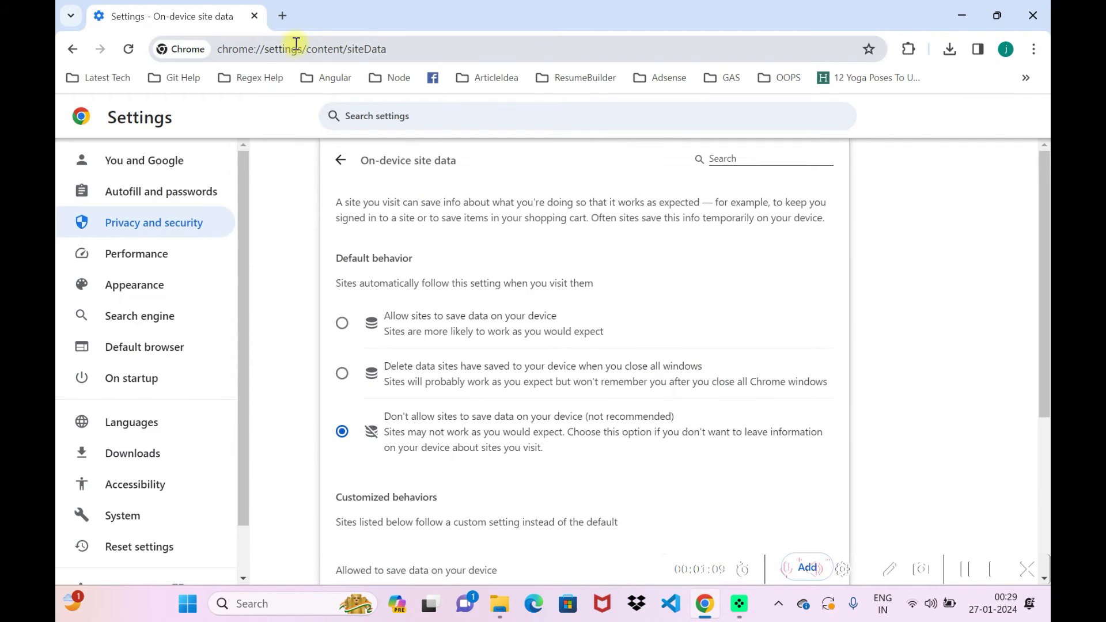
pyautogui.click(282, 16)
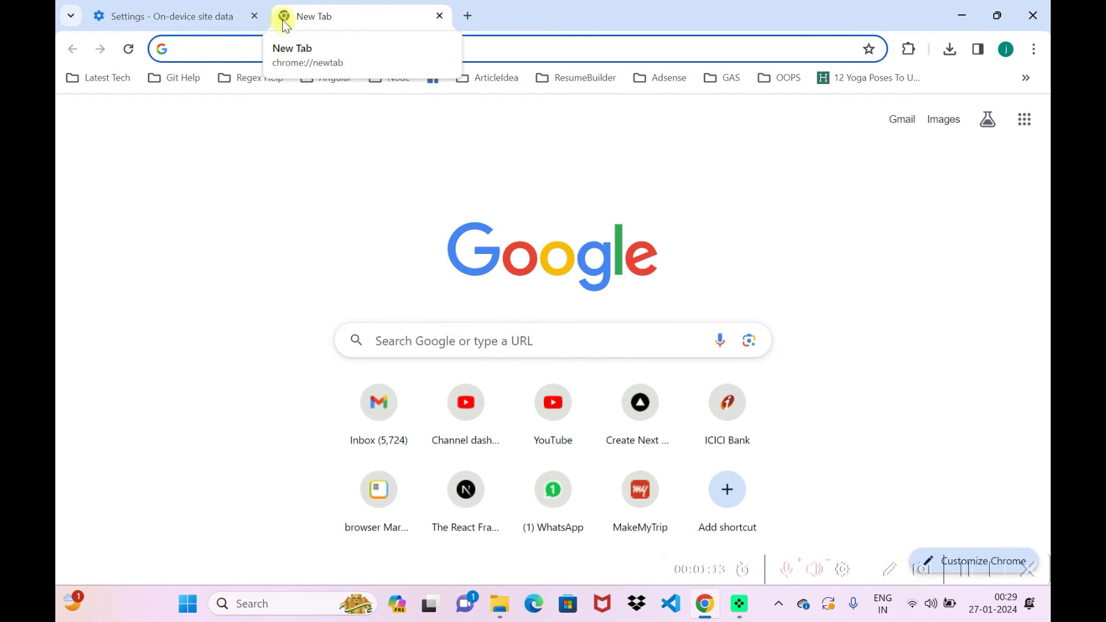
pyautogui.click(210, 50)
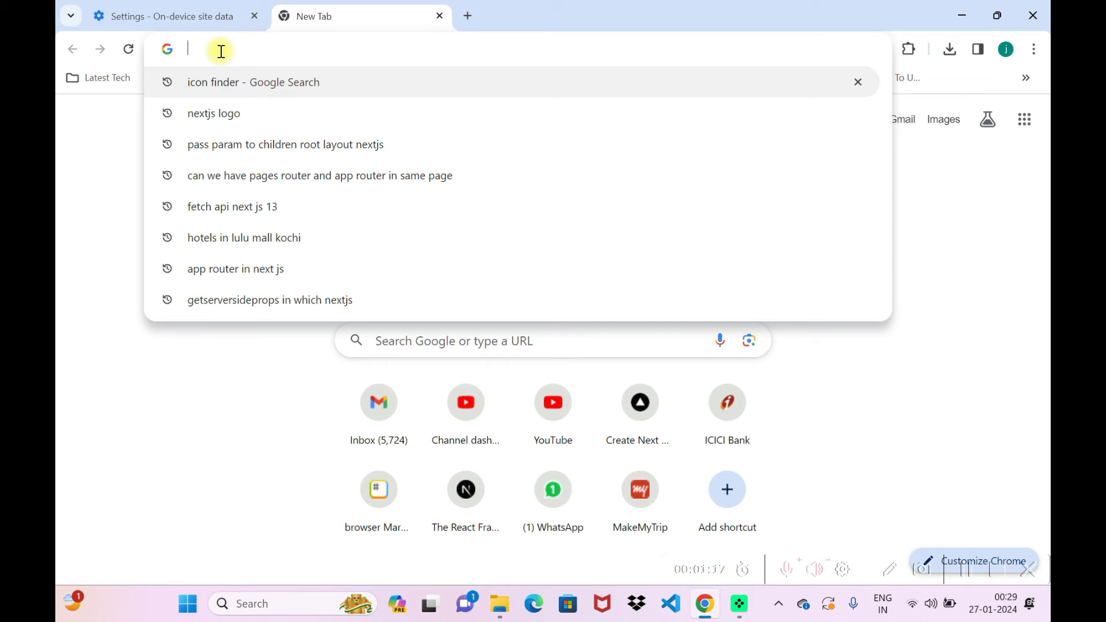
pyautogui.write('m')
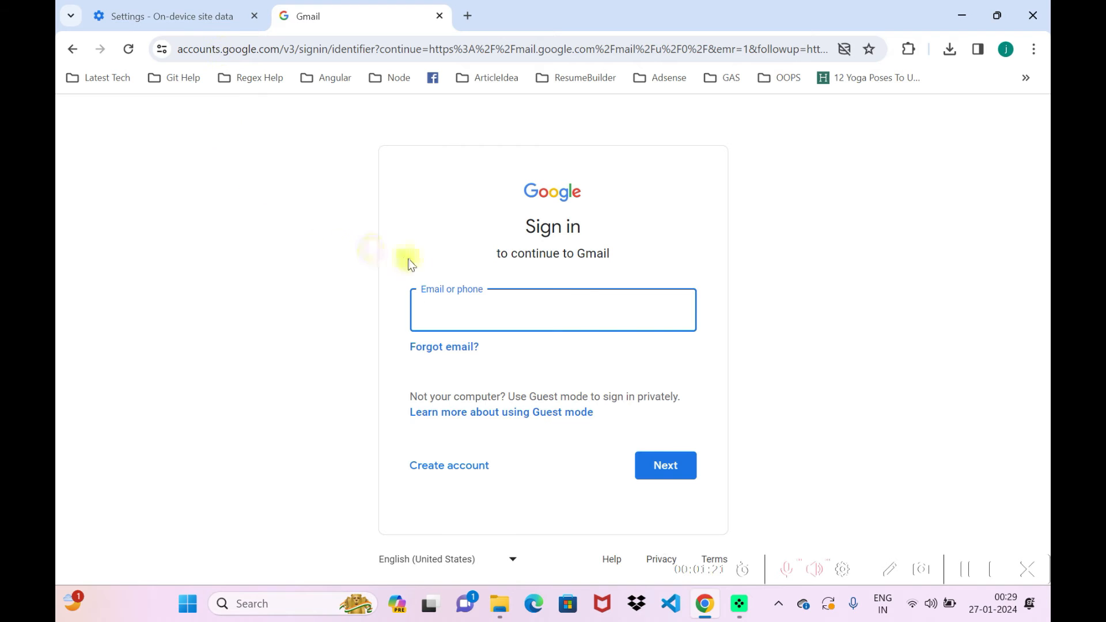
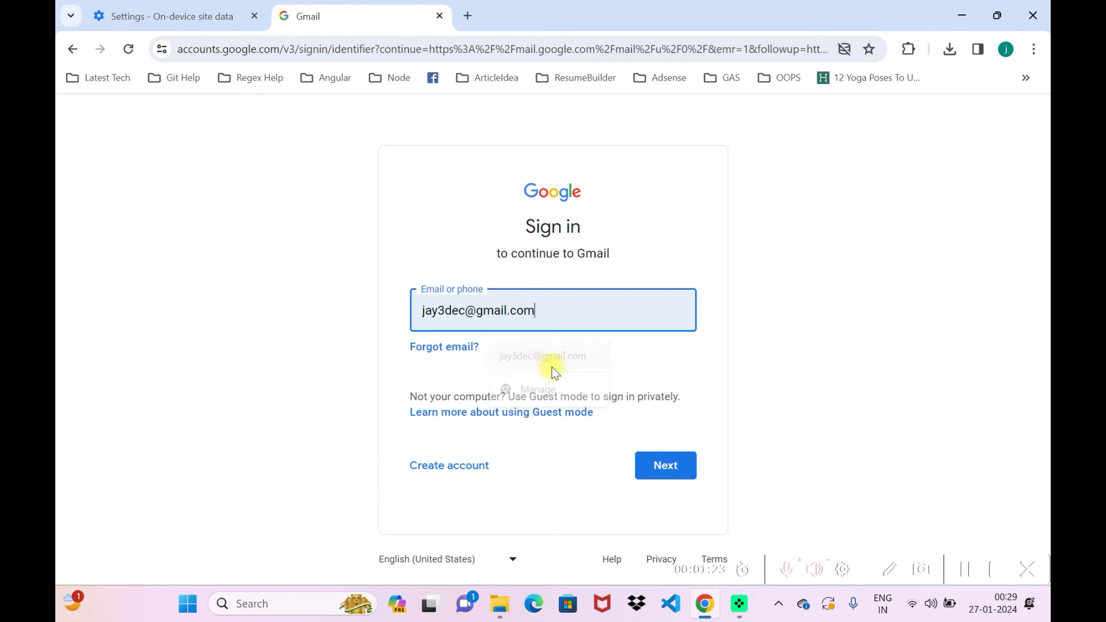
pyautogui.click(664, 464)
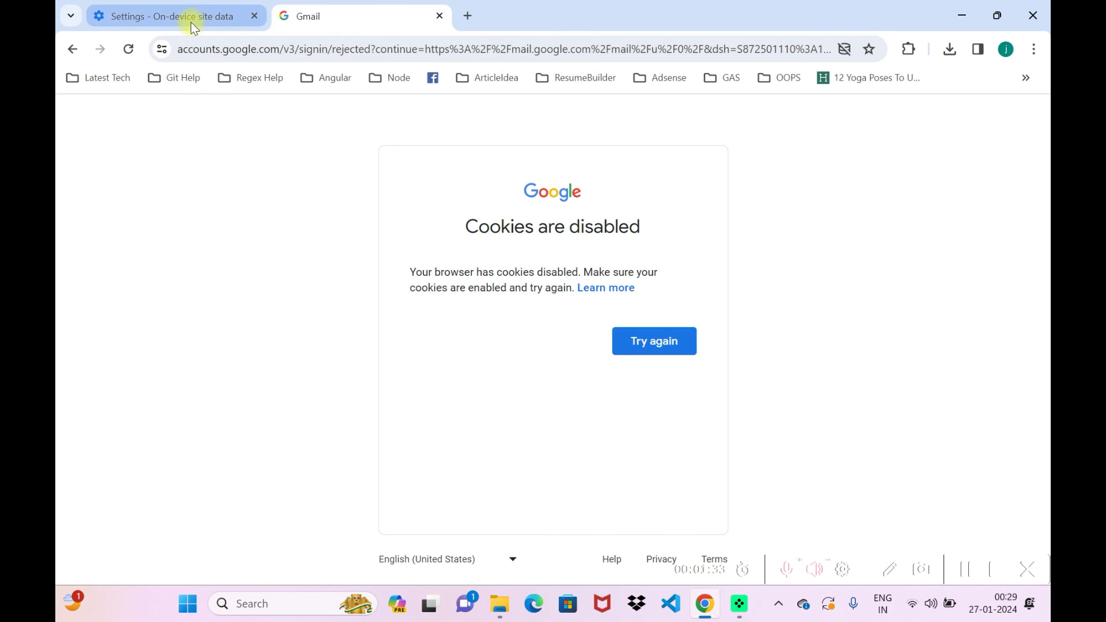
# Step: Re-allow sites to save on-device data, verify the Gmail inbox loads, then close that tab
pyautogui.click(170, 15)
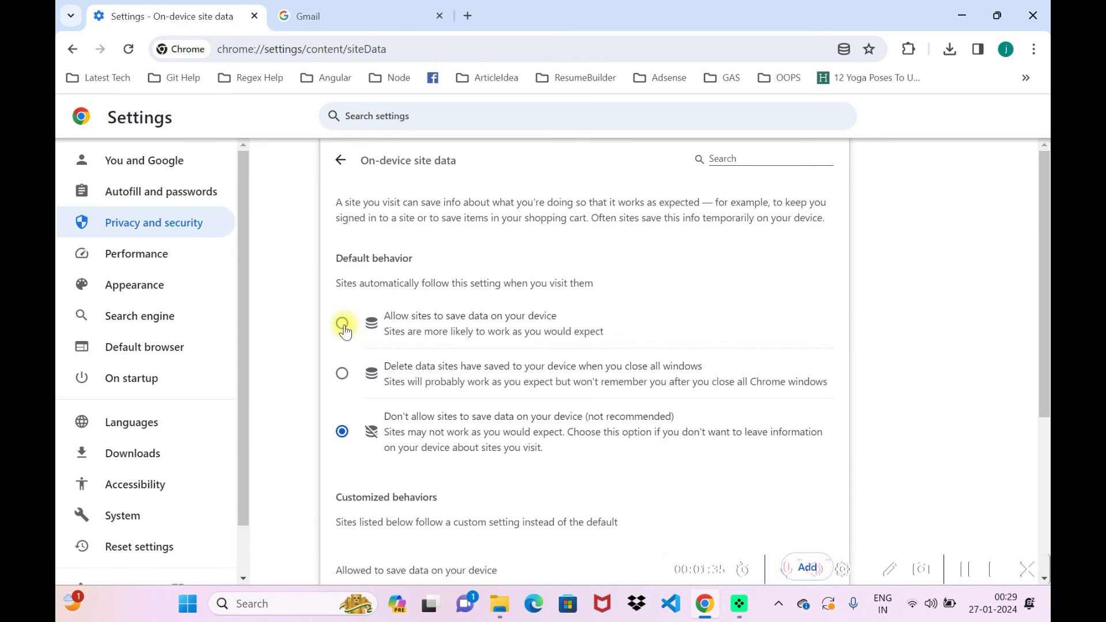
pyautogui.click(342, 323)
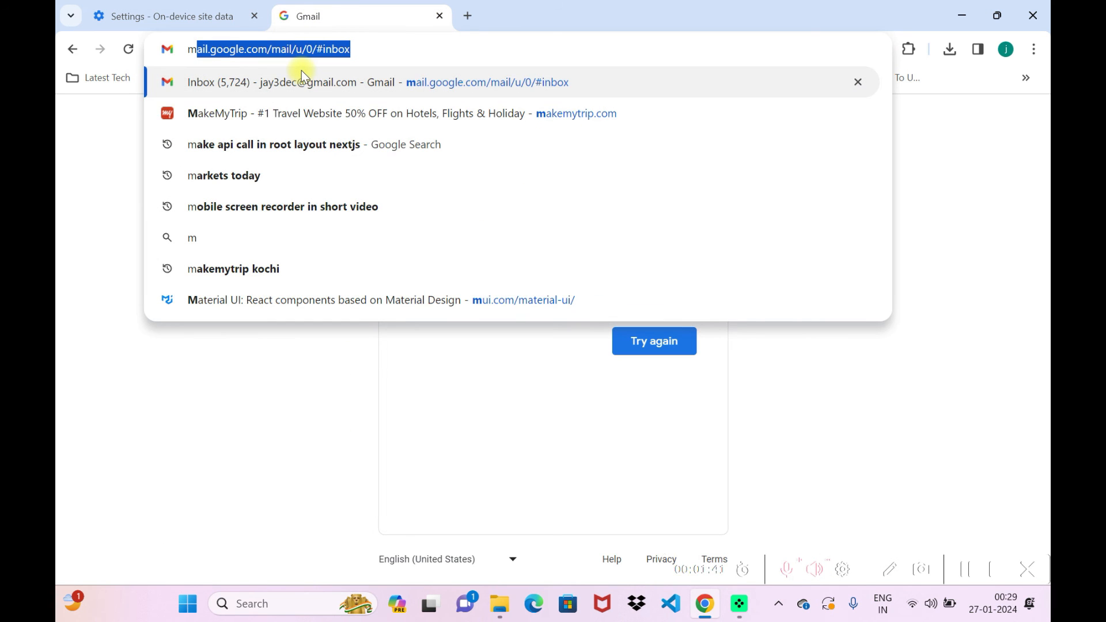
pyautogui.click(318, 81)
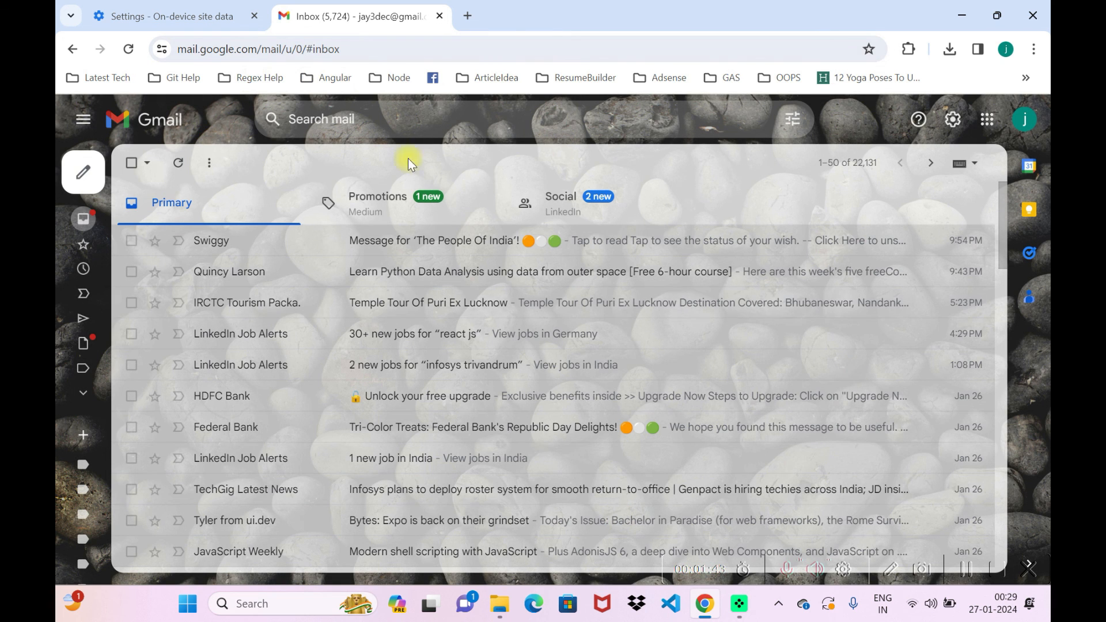
pyautogui.moveTo(437, 15)
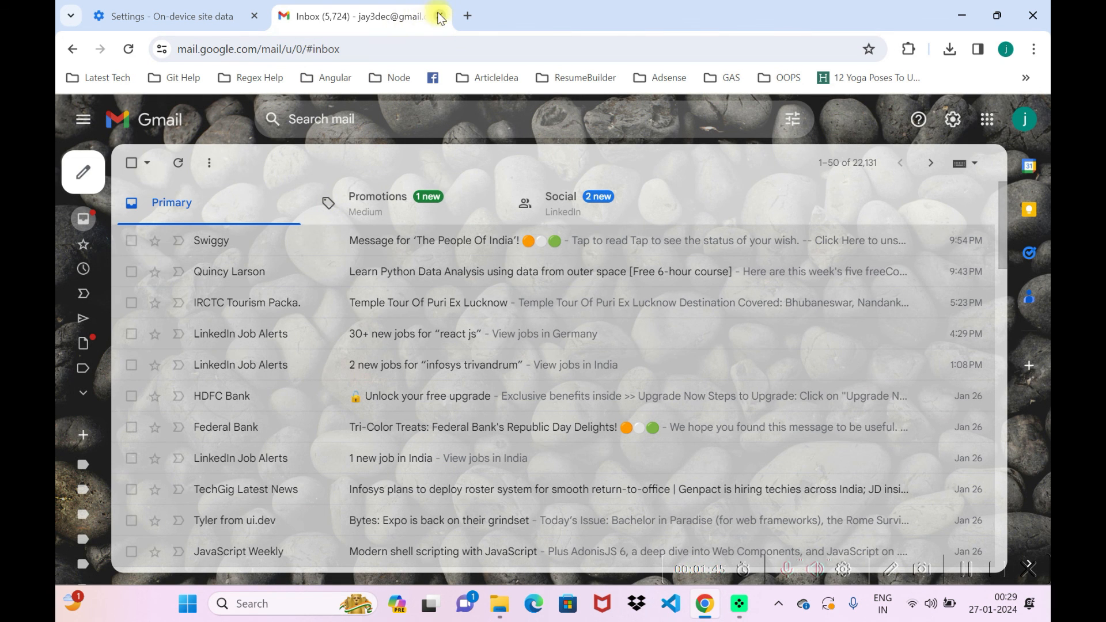
pyautogui.click(170, 15)
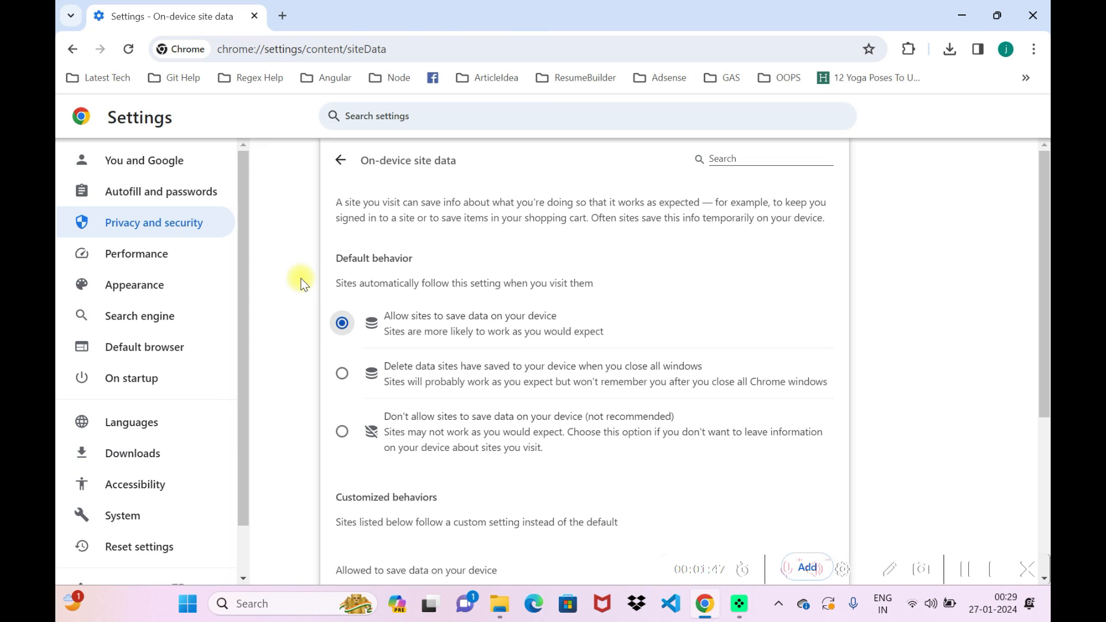